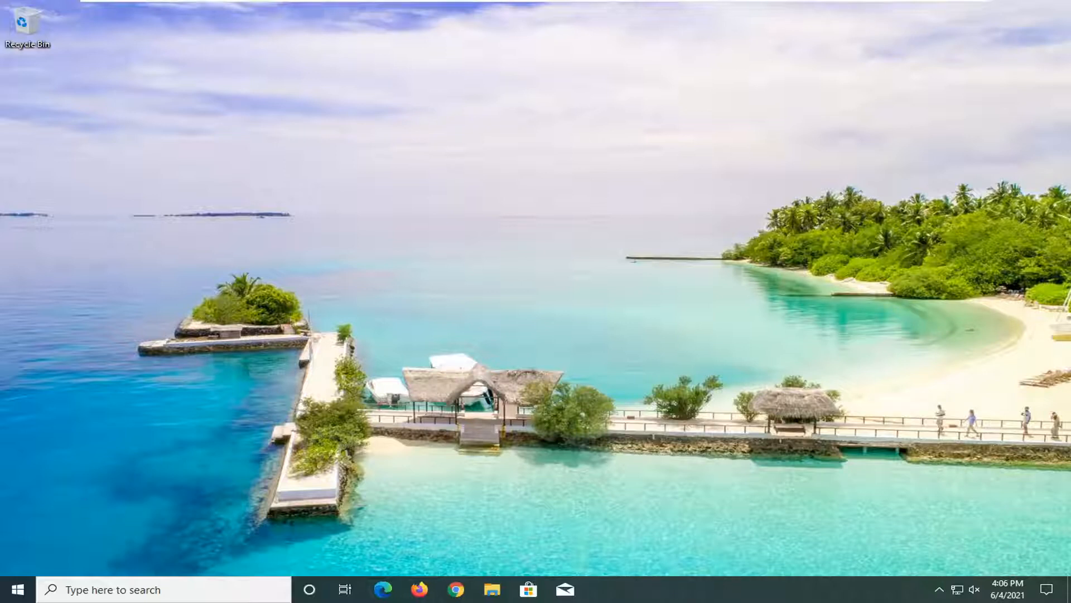
Launch the Weather app from Start search, showing the Bahraich, India forecast
{"action": "type", "text": "weather"}
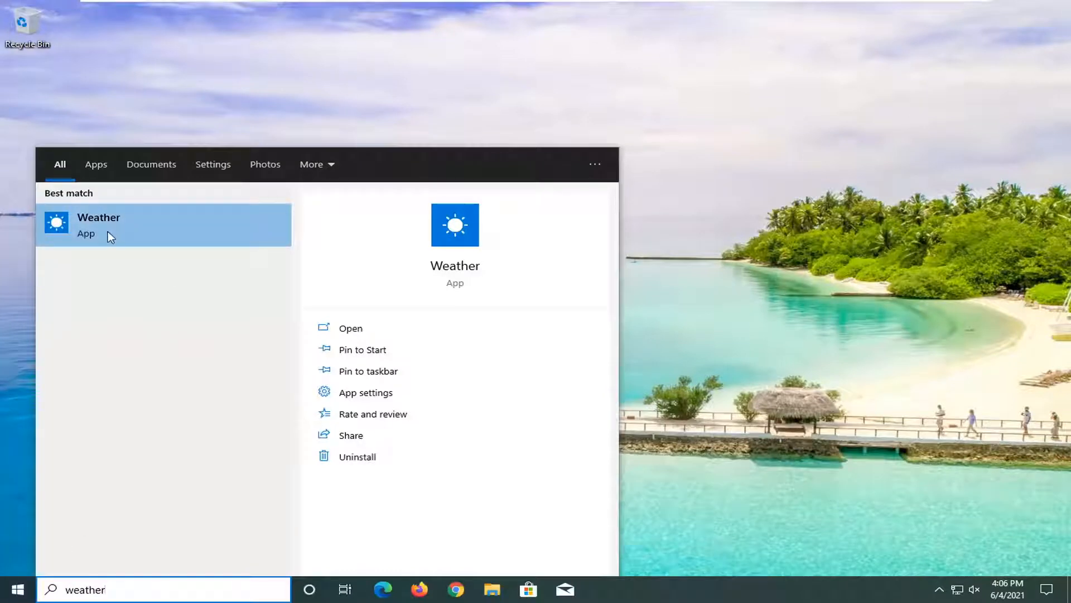
{"action": "left_click", "coordinate": [98, 224]}
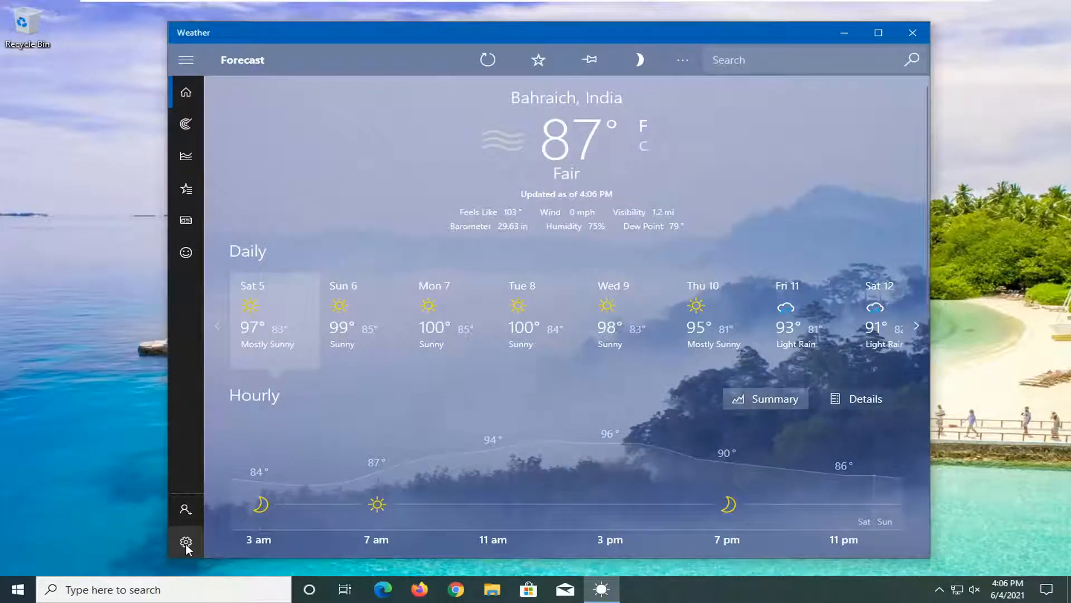
In Settings, change the default launch location from Bahraich, India to Memphis, Tennessee
{"action": "left_click", "coordinate": [186, 542]}
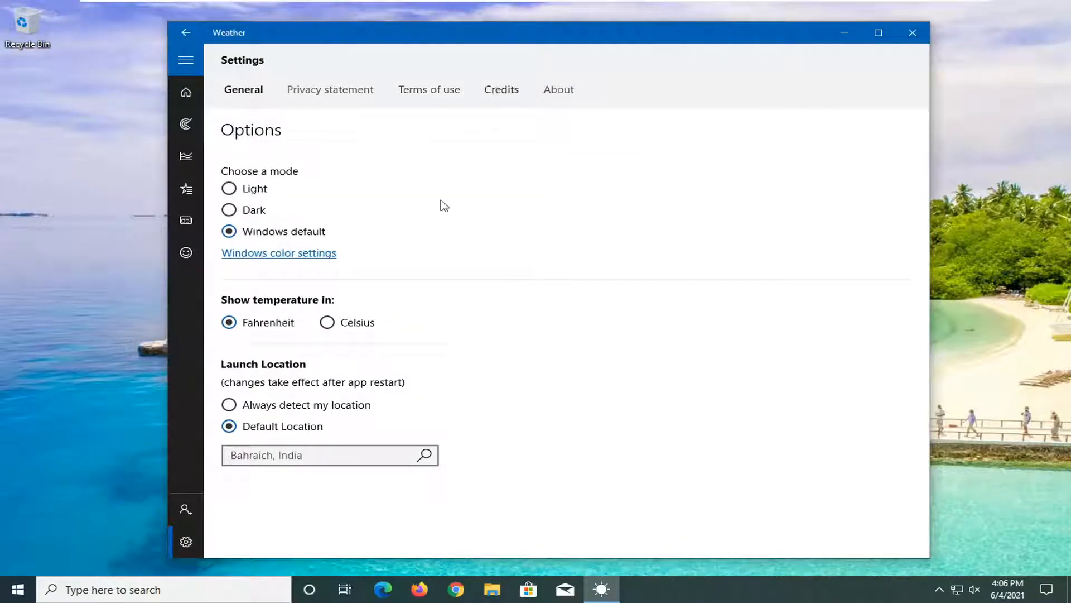
{"action": "left_click", "coordinate": [308, 455]}
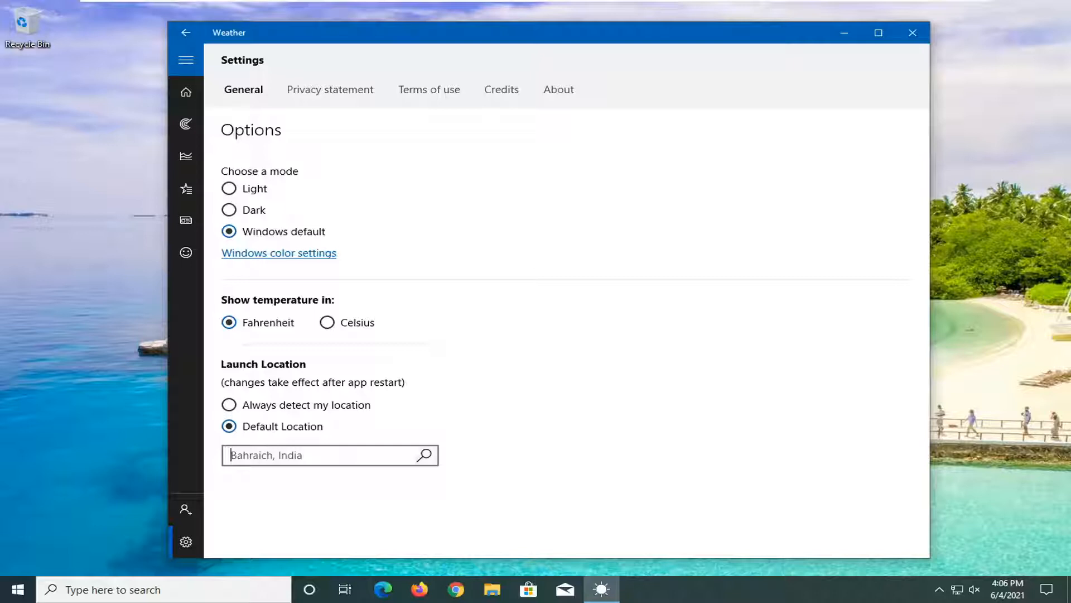
{"action": "type", "text": "mem"}
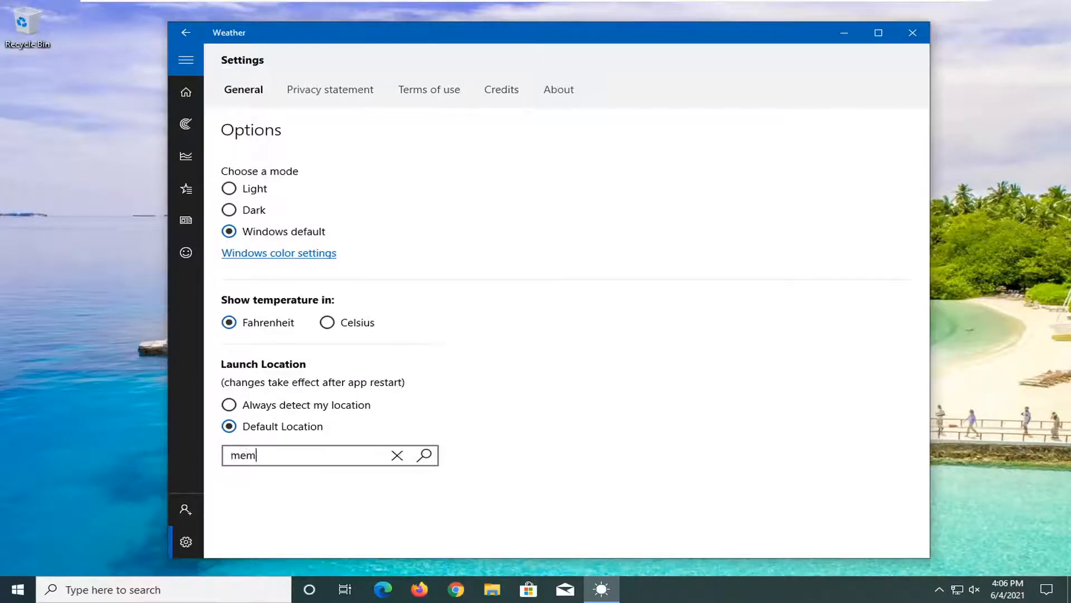
{"action": "type", "text": "Memphis, te"}
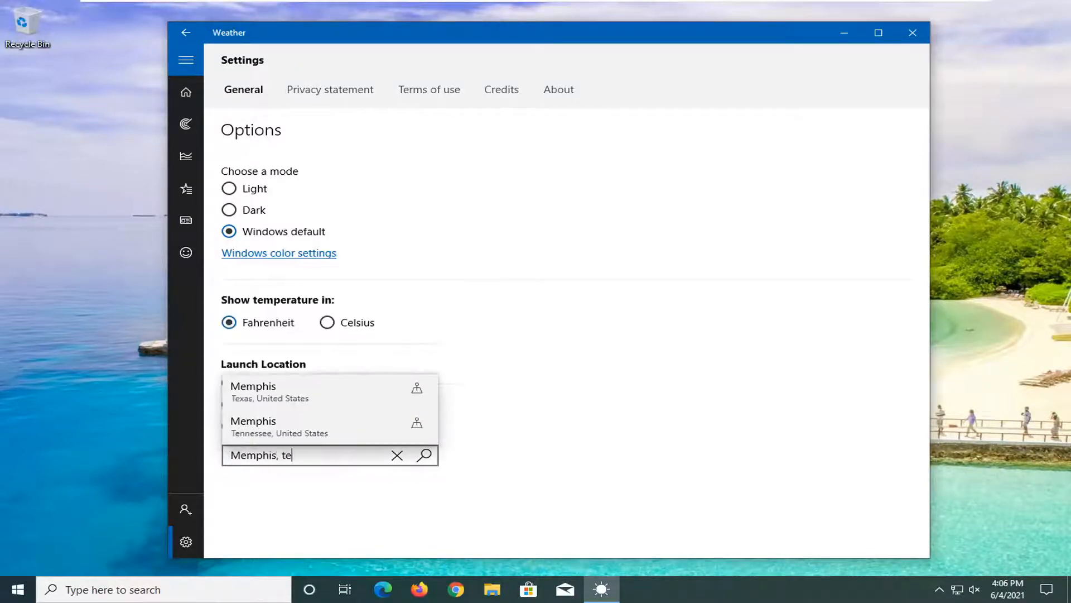
{"action": "left_click", "coordinate": [253, 426]}
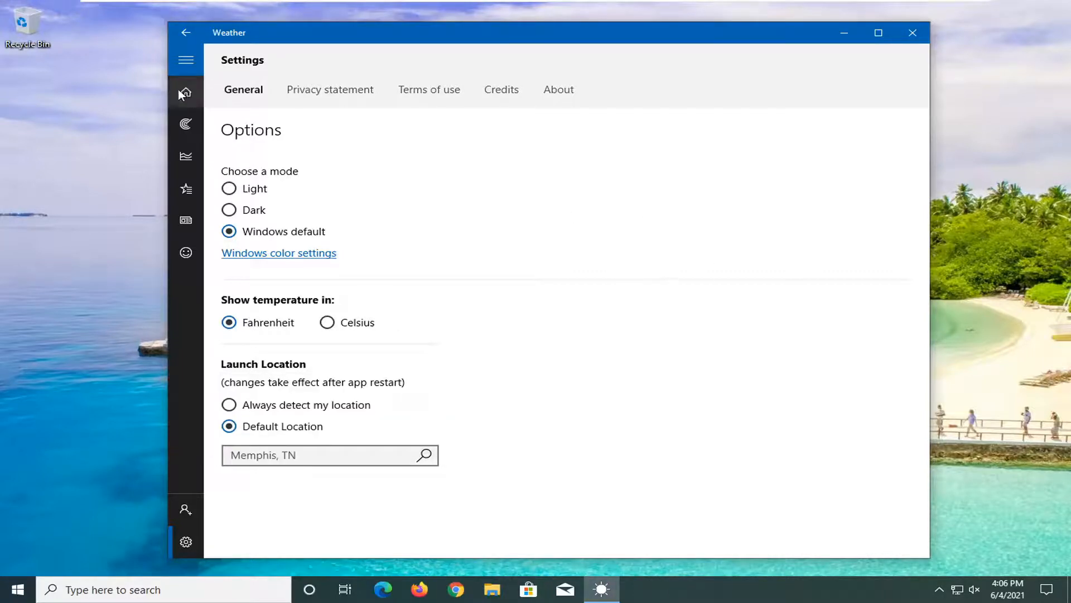
Return Home to view the Memphis, TN forecast, then close the Weather app
{"action": "left_click", "coordinate": [187, 91]}
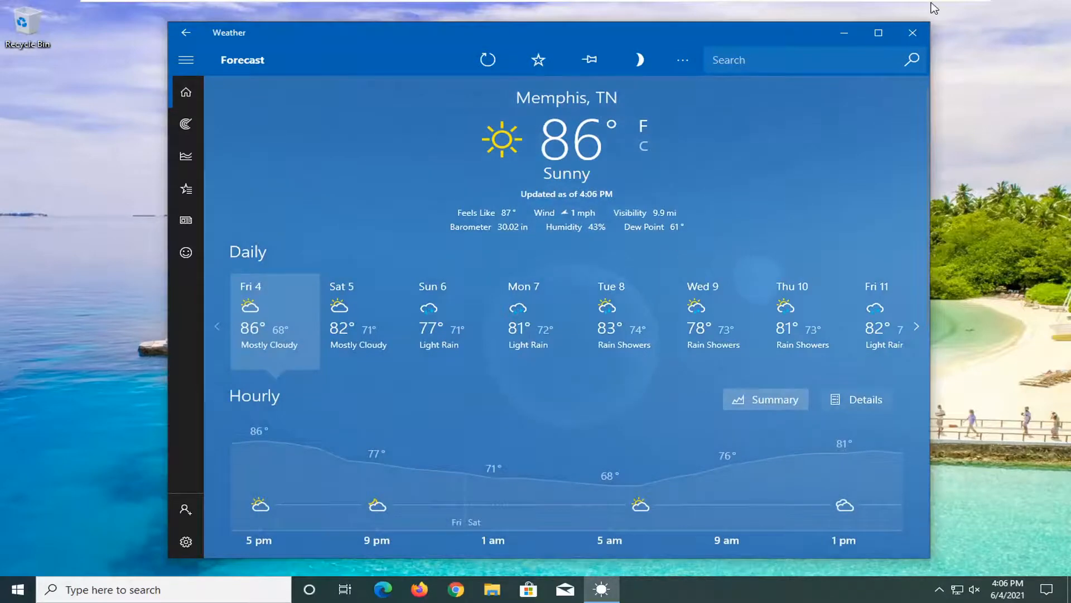
{"action": "left_click", "coordinate": [912, 32]}
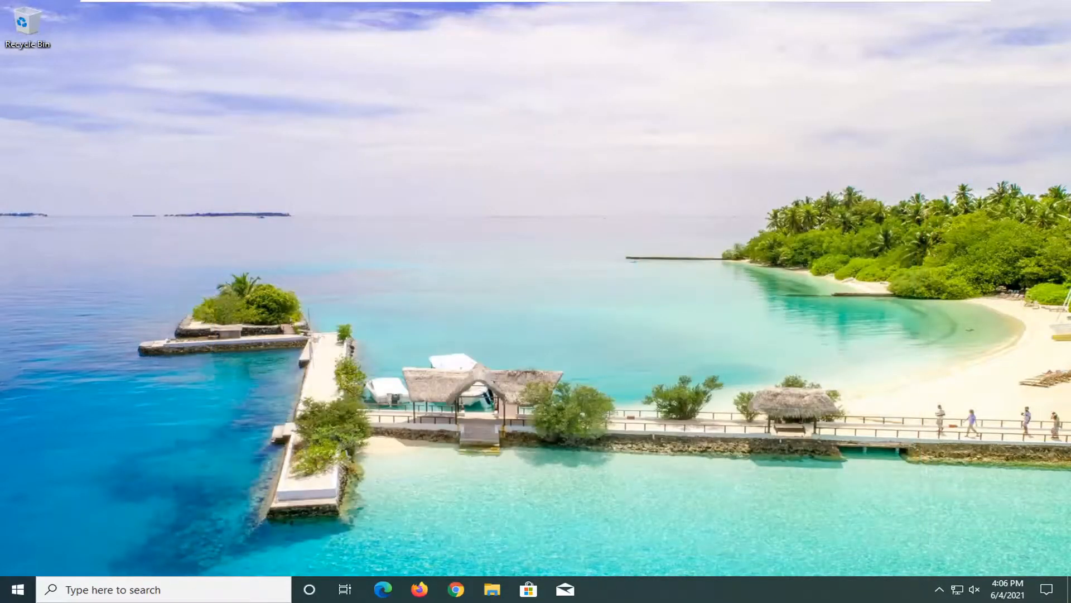